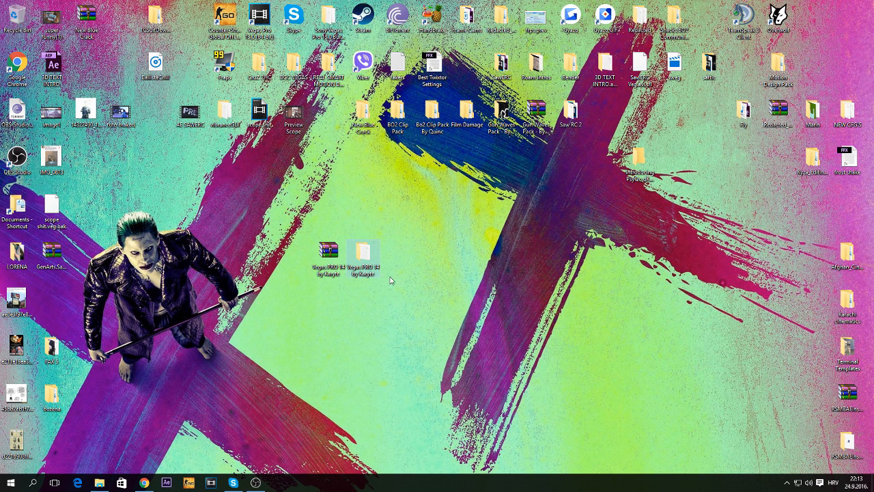
pyautogui.moveTo(412, 281)
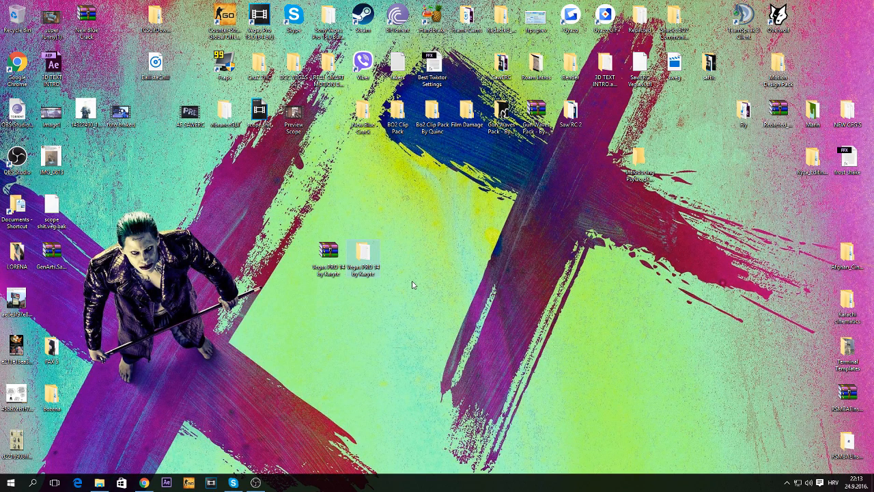
pyautogui.moveTo(387, 293)
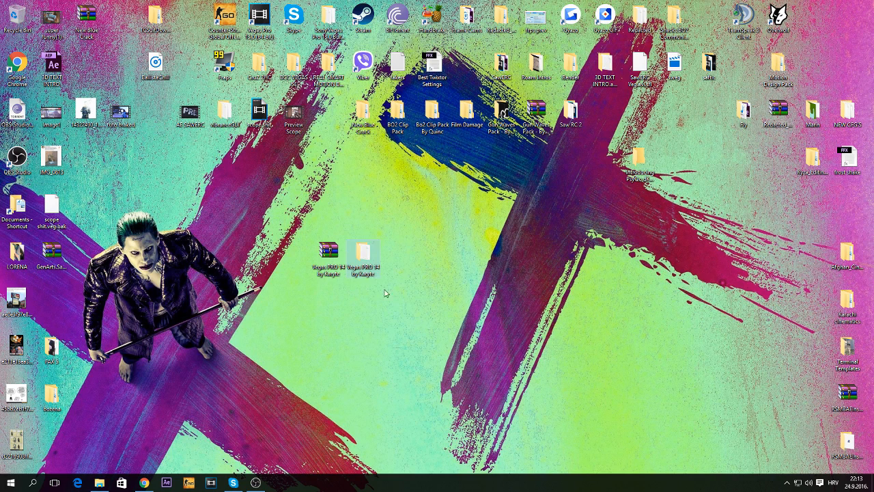
# Run Vegas PRO 14.0.0.161 from the Vegas PRO 14 by Kosyte folder to start the setup wizard
pyautogui.click(363, 251)
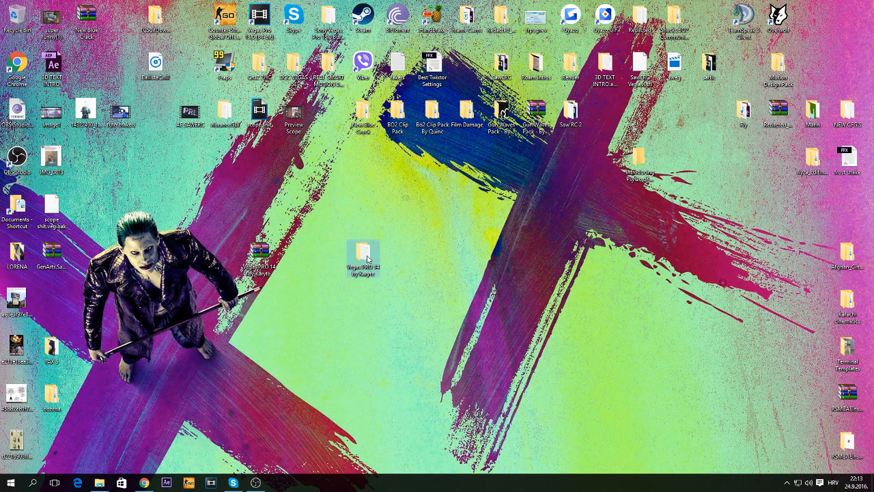
pyautogui.doubleClick(364, 257)
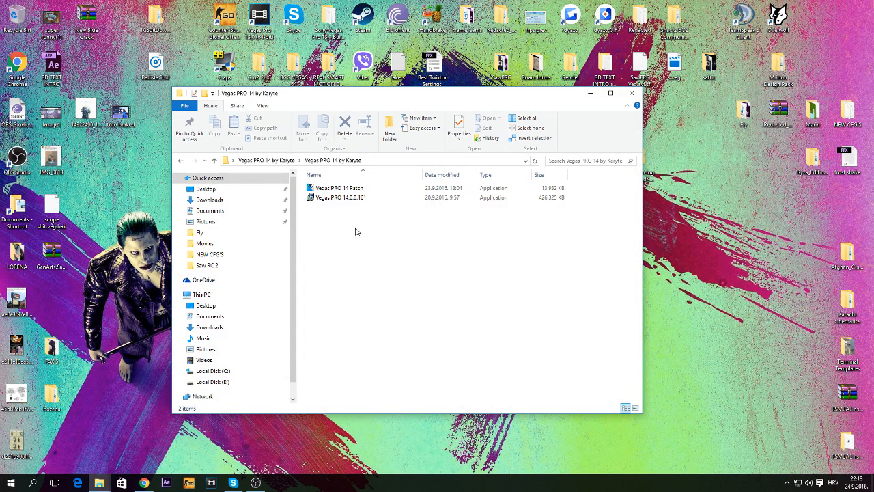
pyautogui.click(339, 188)
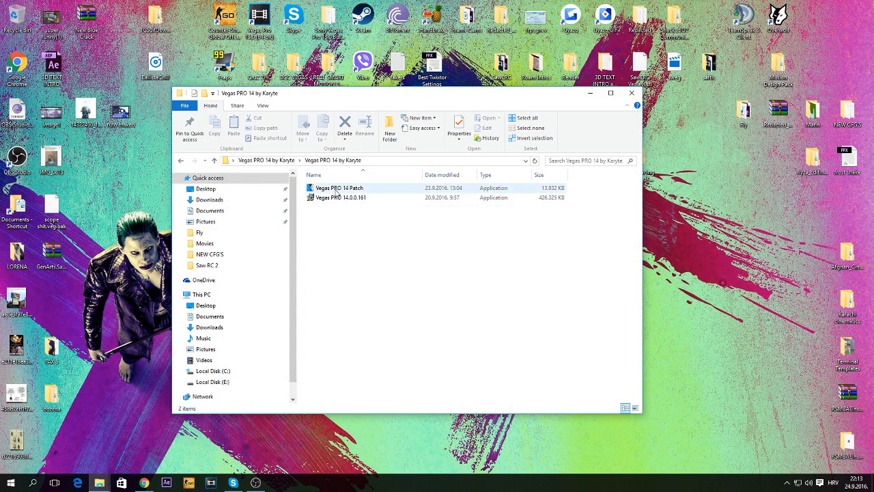
pyautogui.doubleClick(339, 197)
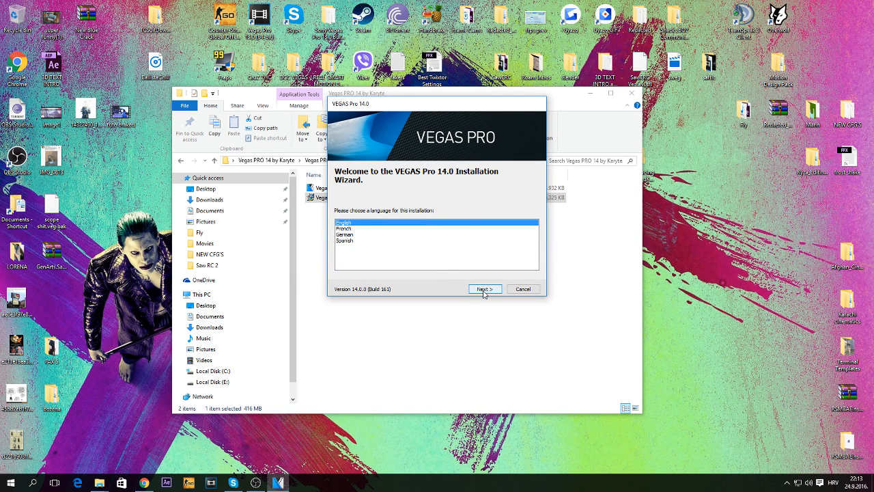
# Keep English, accept the EULA, and enable 'Create a shortcut on the desktop'
pyautogui.click(485, 288)
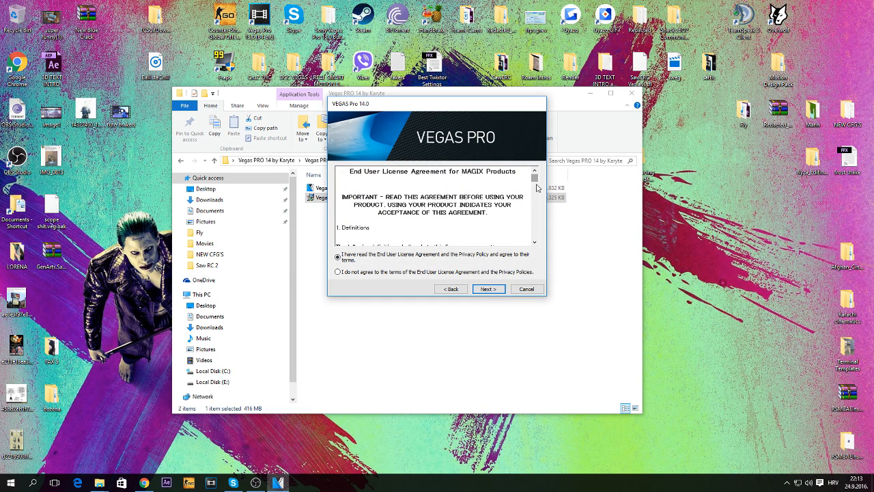
pyautogui.click(489, 290)
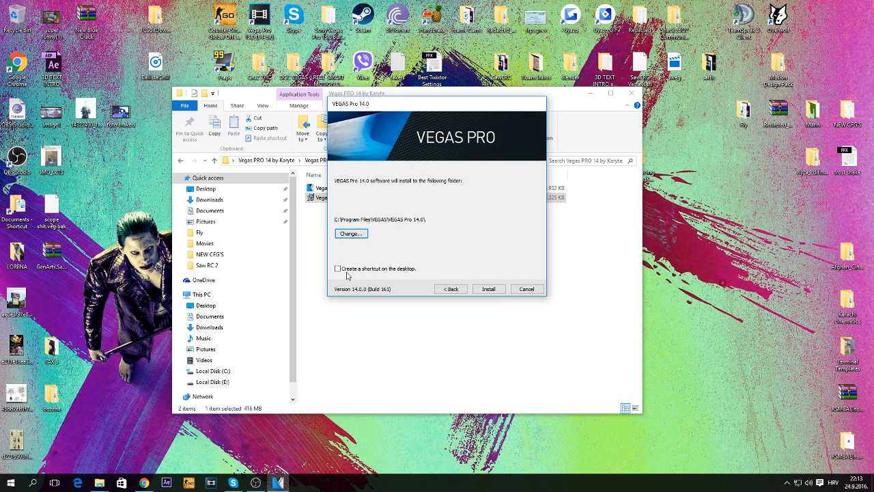
pyautogui.click(337, 268)
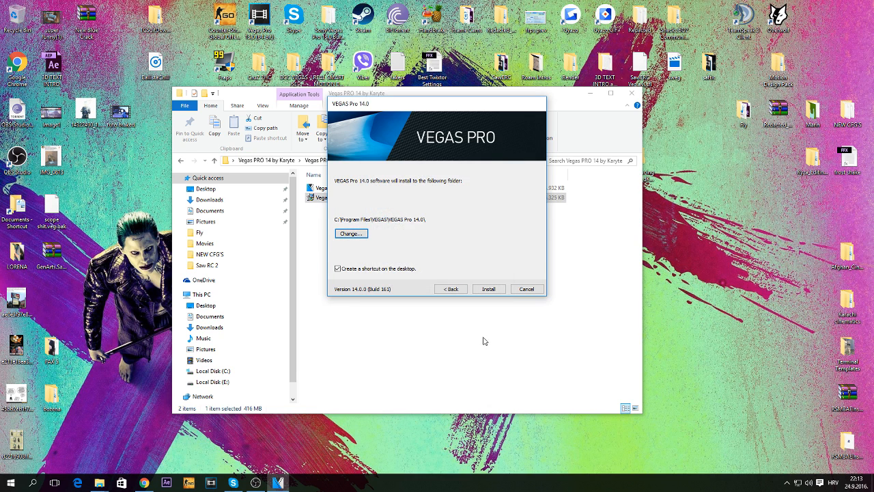
# Install VEGAS Pro 14 to Program Files and finish the wizard
pyautogui.click(489, 289)
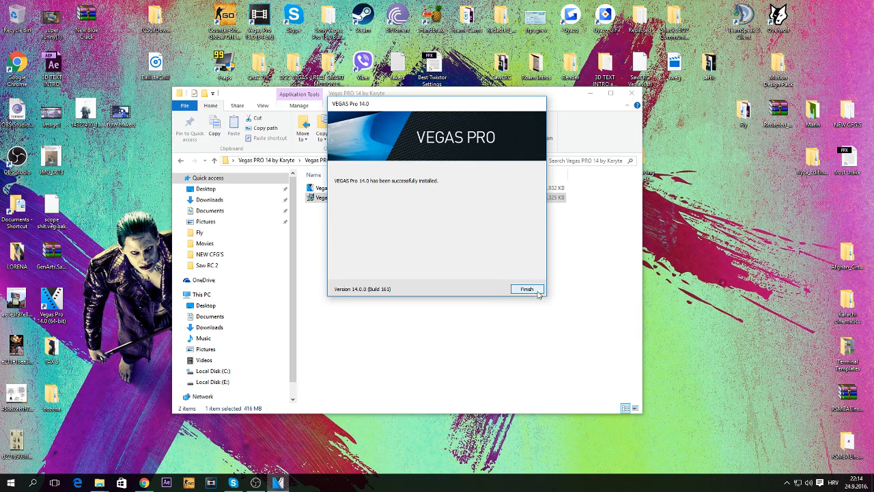
pyautogui.moveTo(481, 295)
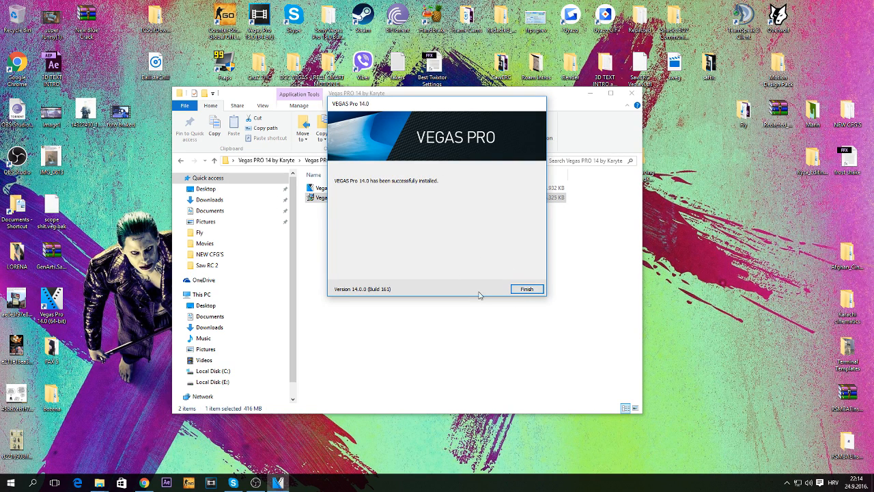
pyautogui.click(527, 290)
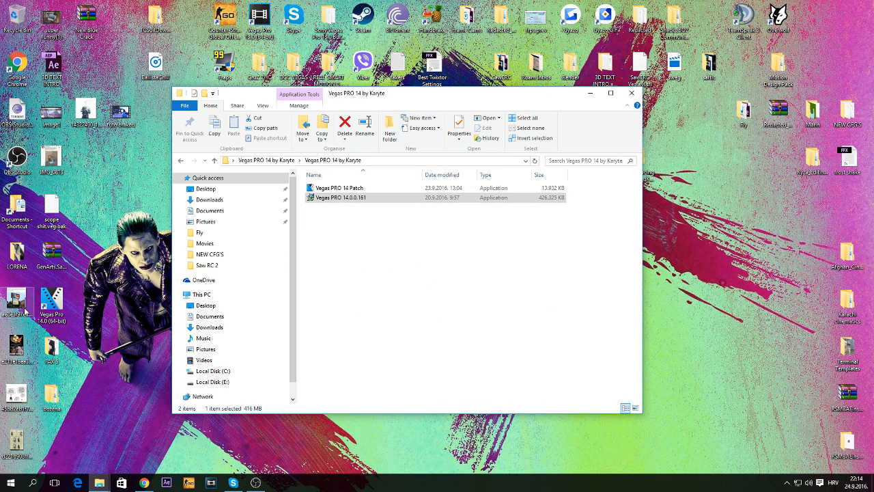
# Run Vegas PRO 14 Patch from the folder and install it
pyautogui.click(339, 189)
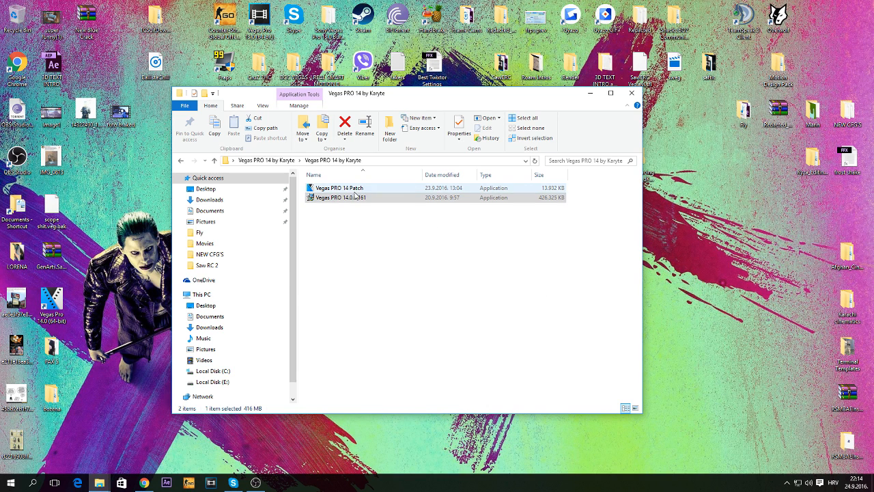
pyautogui.doubleClick(339, 189)
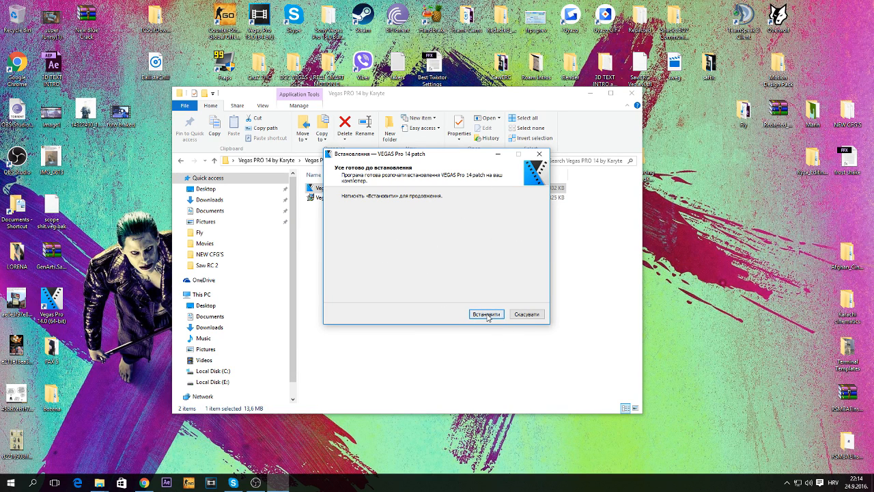
pyautogui.click(486, 312)
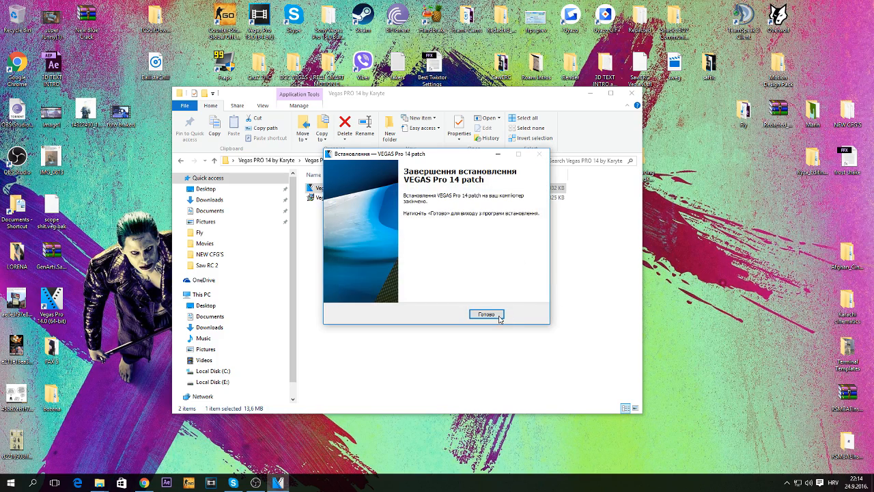
# Refresh the desktop and launch VEGAS Pro 14 from its new shortcut
pyautogui.rightClick(567, 287)
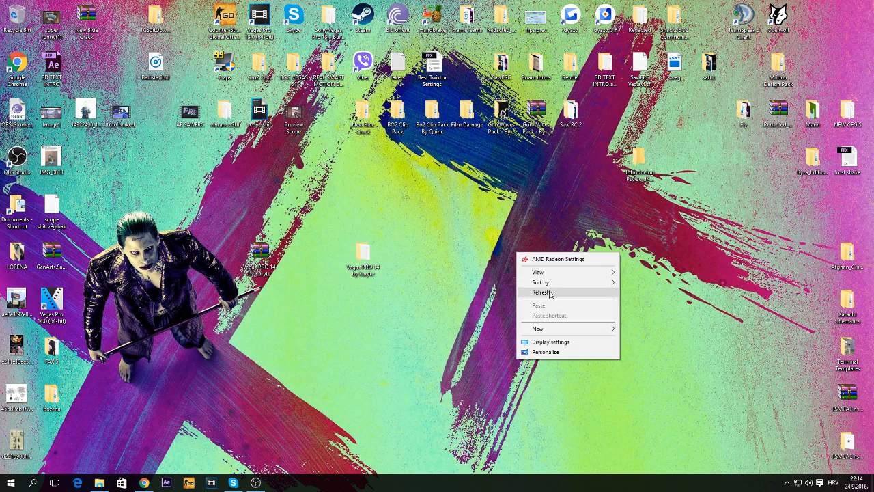
pyautogui.click(541, 292)
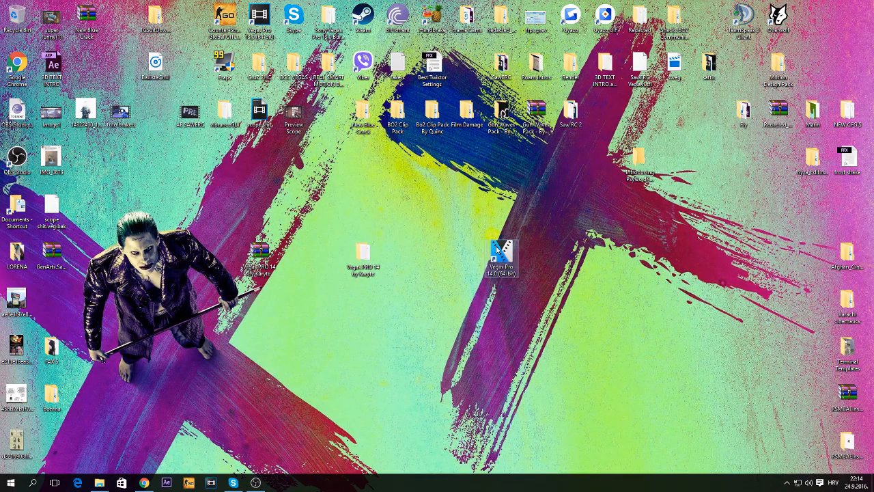
pyautogui.doubleClick(503, 257)
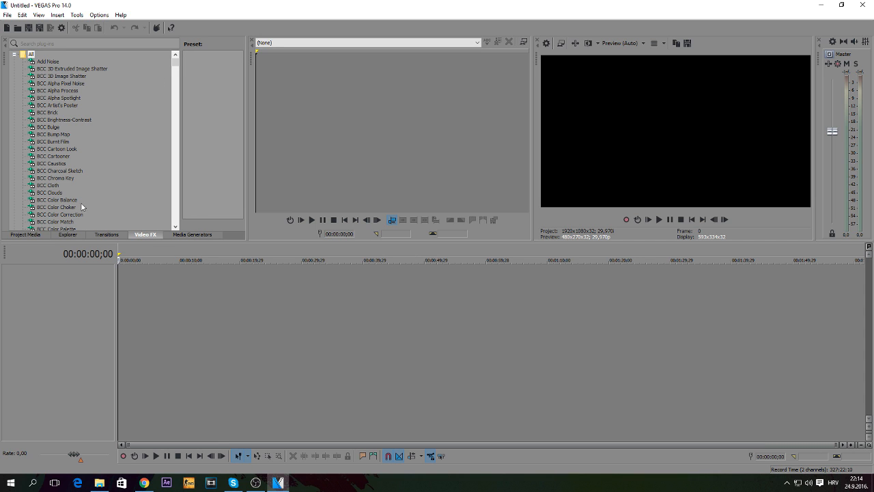
# Scroll through the Video FX list to browse the BCC plug-in effects
pyautogui.scroll(-3)
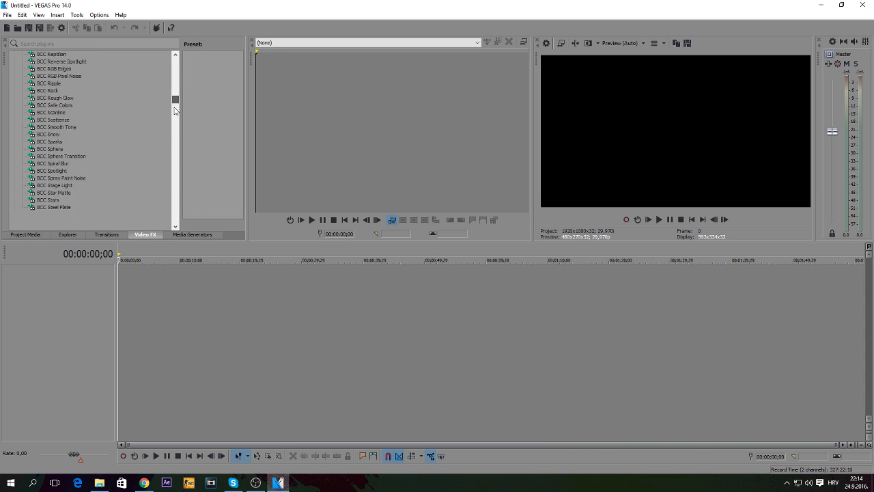
pyautogui.scroll(-3)
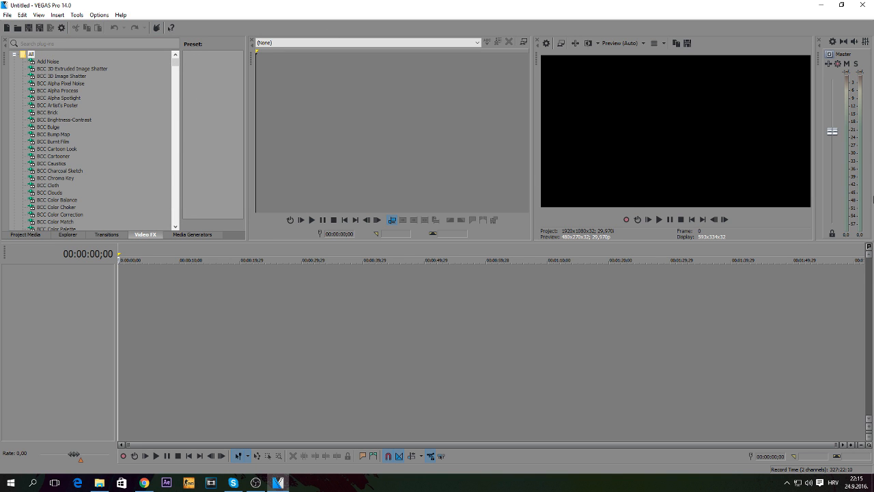
pyautogui.moveTo(631, 323)
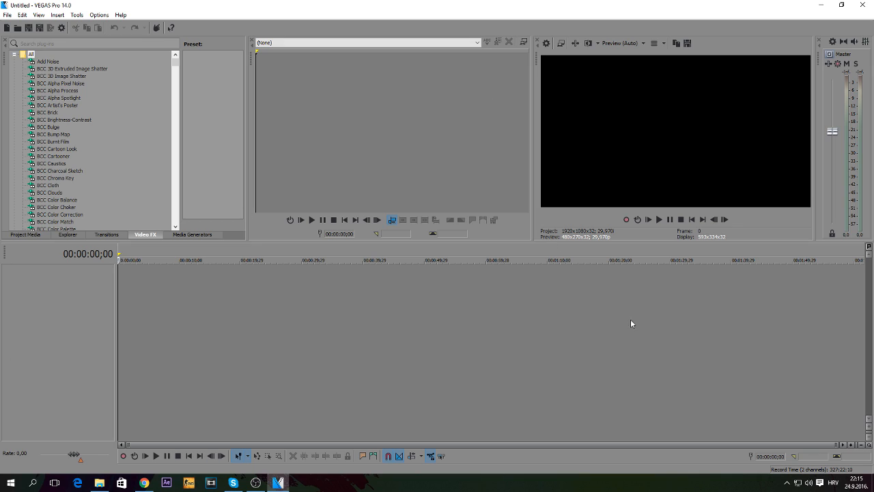